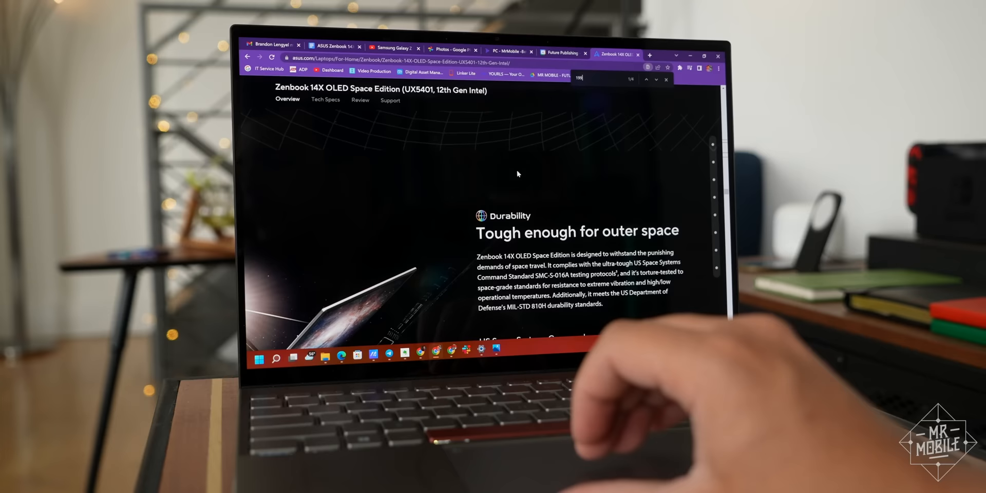
# Jump to the Zenbook 14X review's Screen section and scroll down to Final thoughts
pyautogui.scroll(-3)
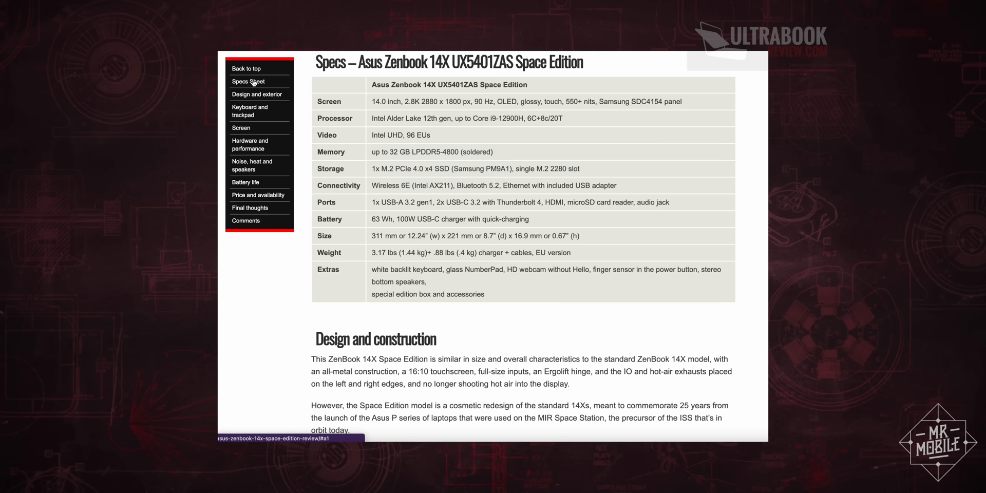
pyautogui.click(241, 129)
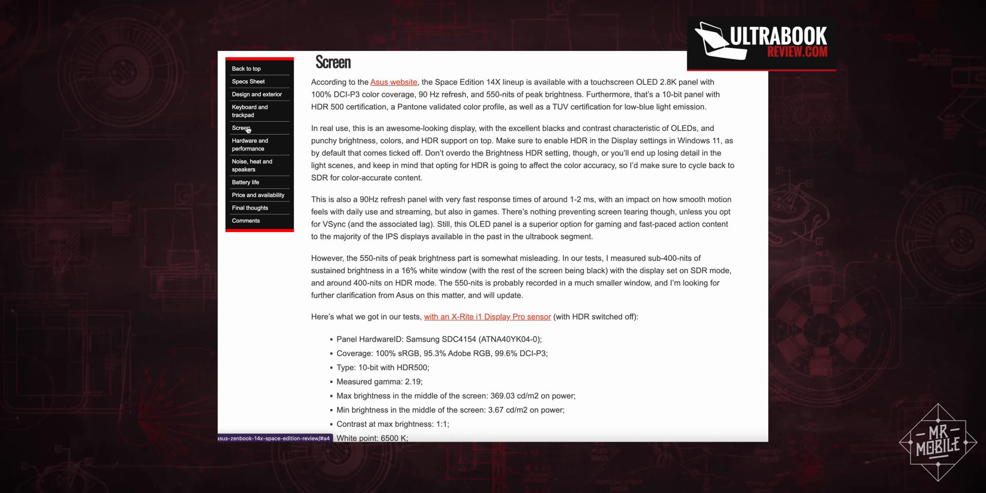
pyautogui.scroll(-3)
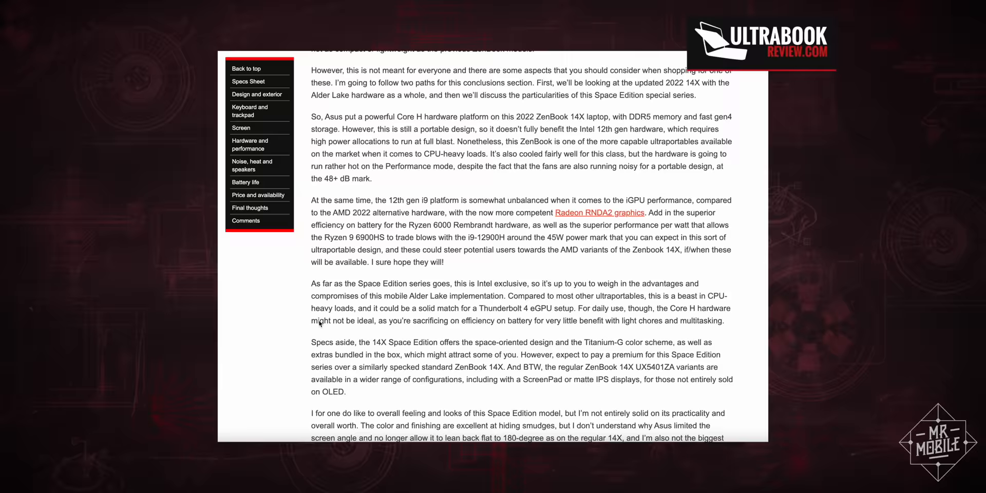